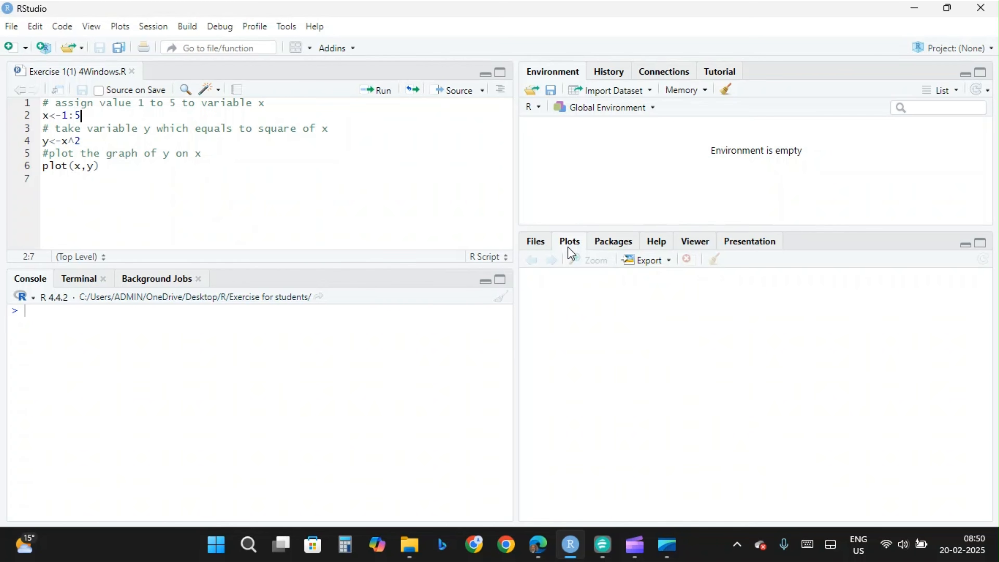
mouse_move(145, 103)
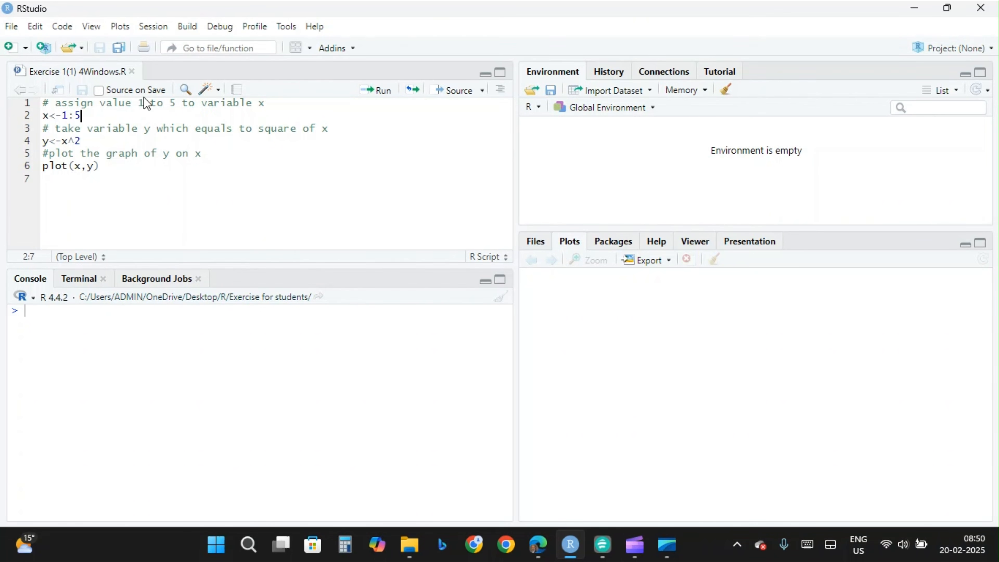
mouse_move(83, 116)
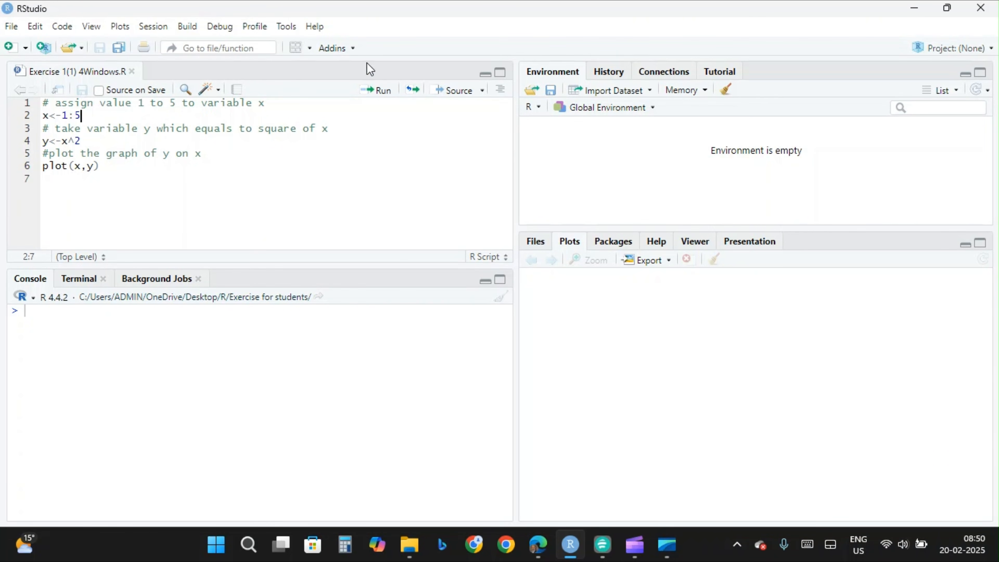
- Run x<-1:5 so x holds the integers 1 2 3 4 5 in the environment
left_click(383, 90)
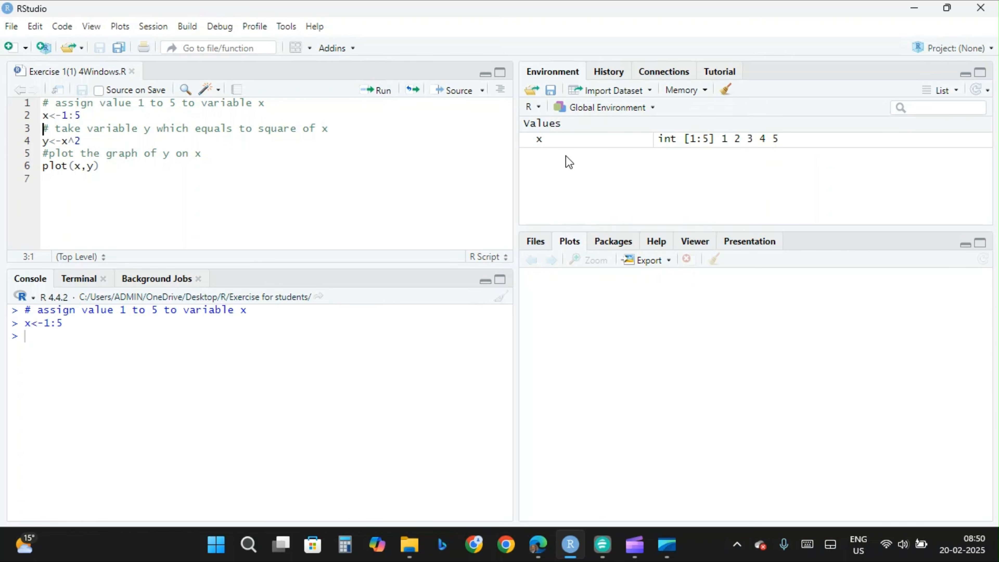
mouse_move(723, 163)
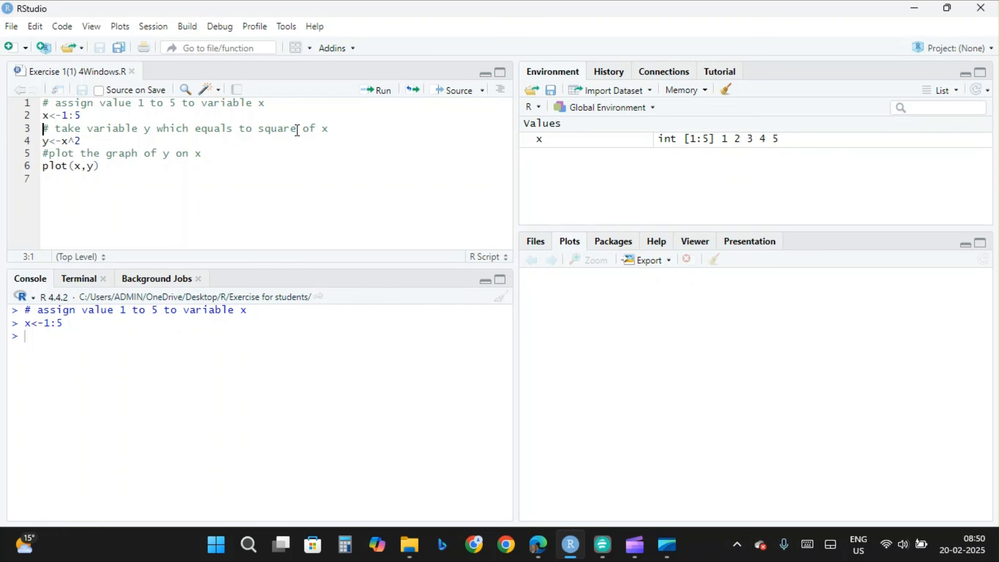
left_click(118, 141)
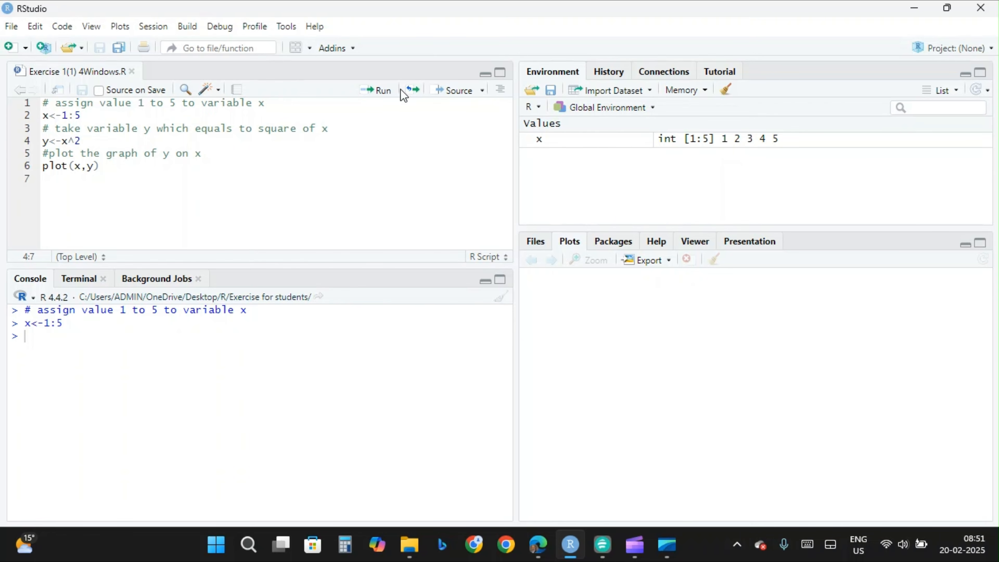
- Run y<-x^2 so y holds the squares 1 4 9 16 25
left_click(383, 90)
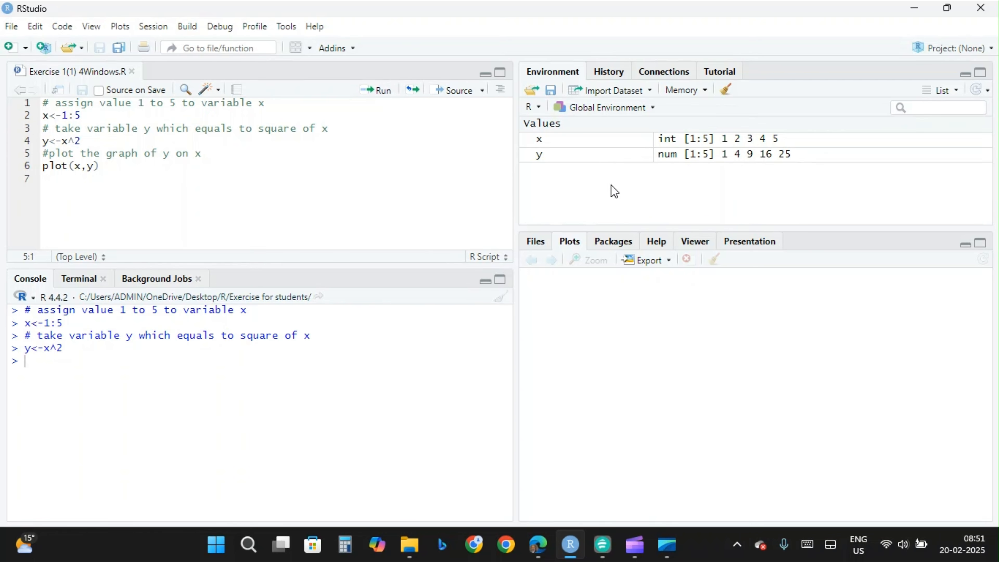
mouse_move(710, 168)
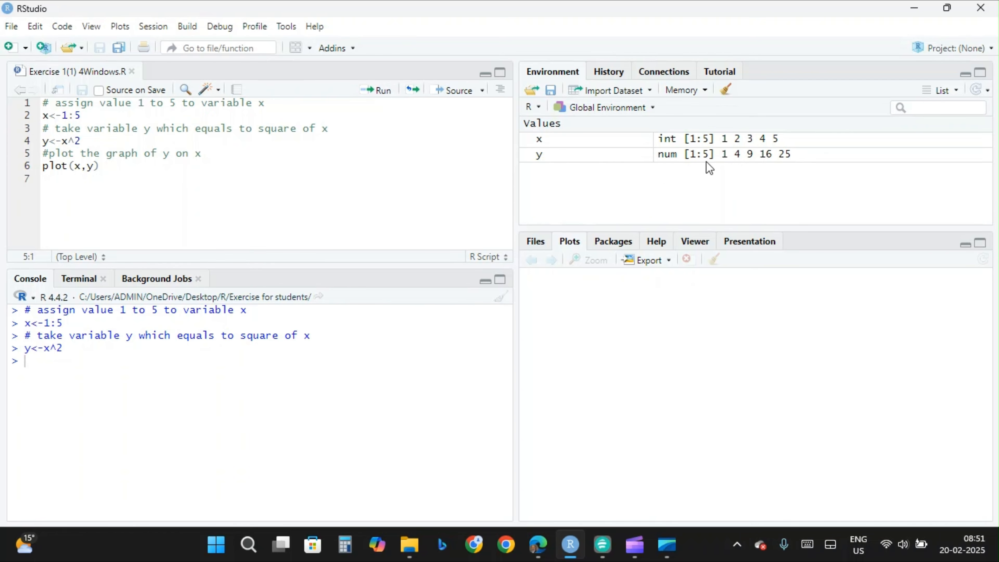
mouse_move(759, 156)
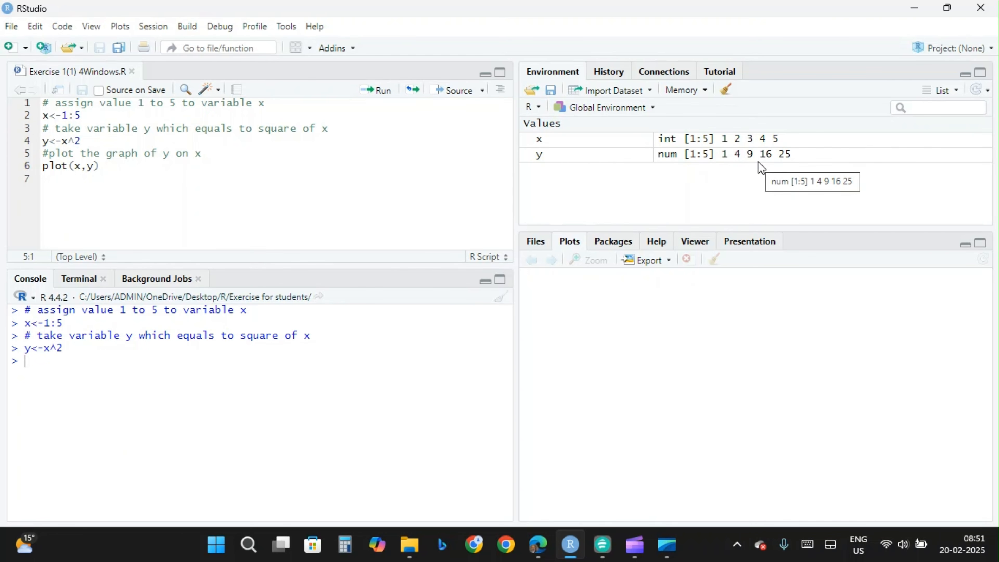
mouse_move(707, 177)
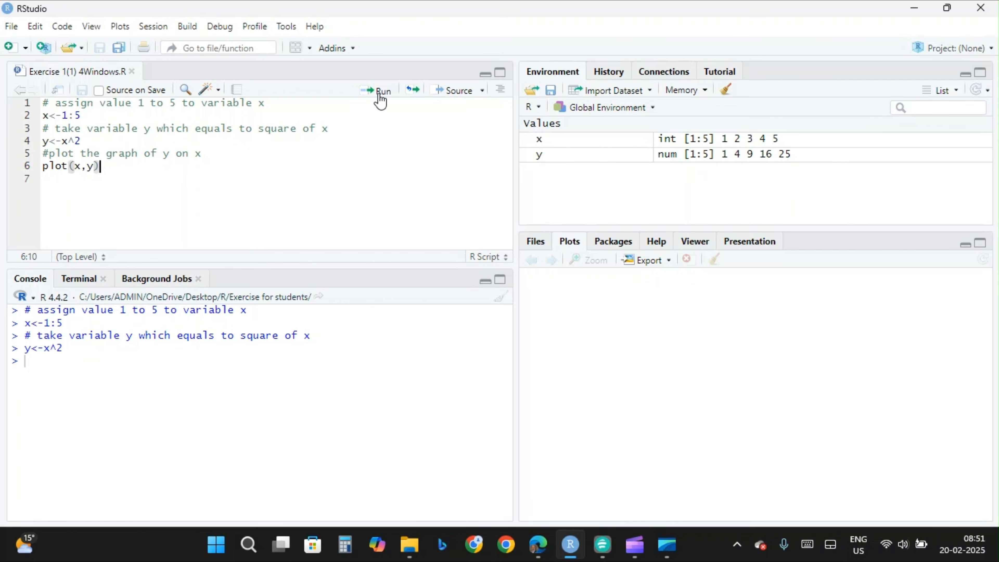
- Run plot(x,y) to draw the five-point scatter of y against x
left_click(381, 90)
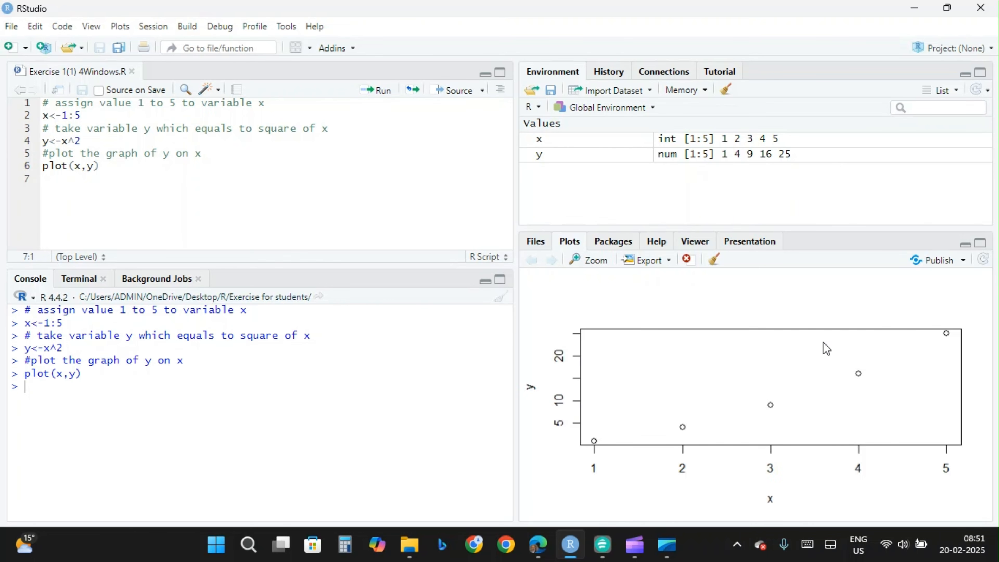
mouse_move(633, 330)
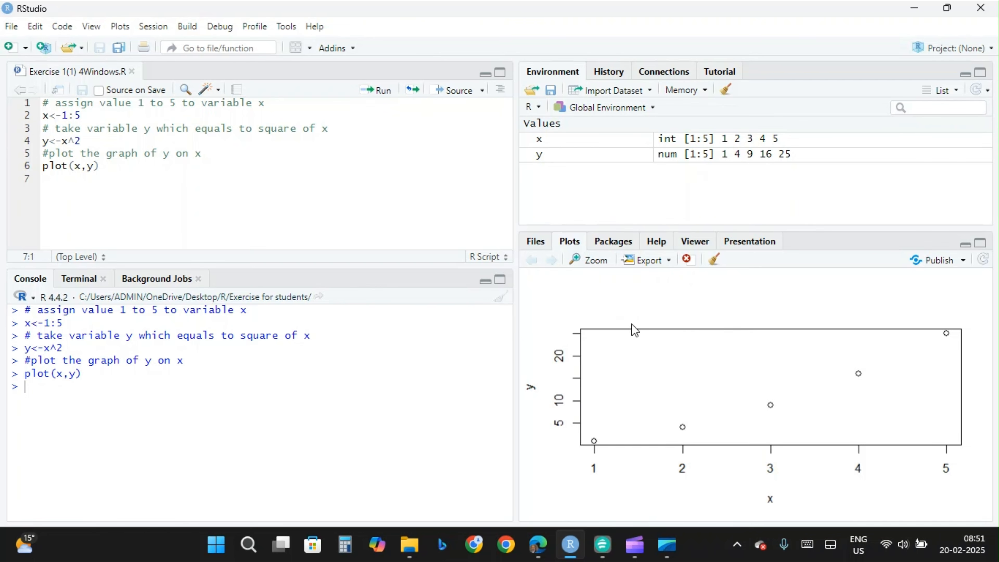
mouse_move(547, 437)
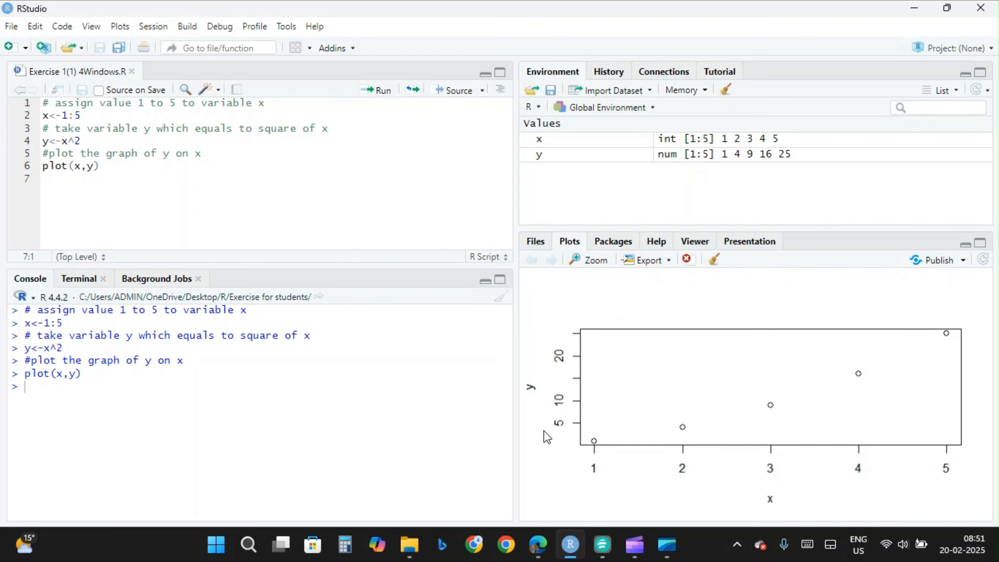